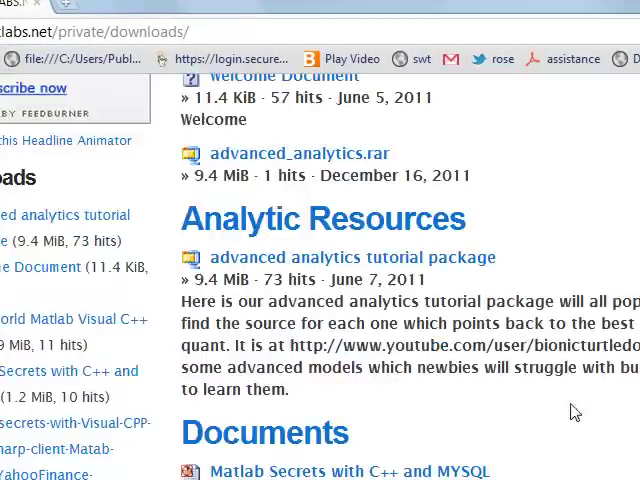
- Download the Sun Certified Java Programmer package from the premium downloads page
scroll("up", 3)
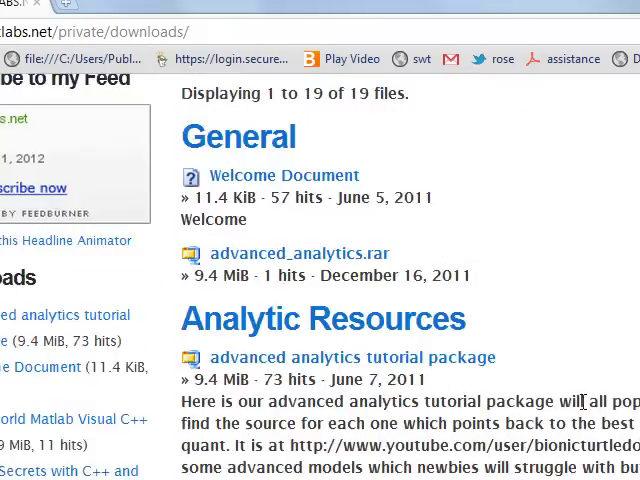
scroll("down", 3)
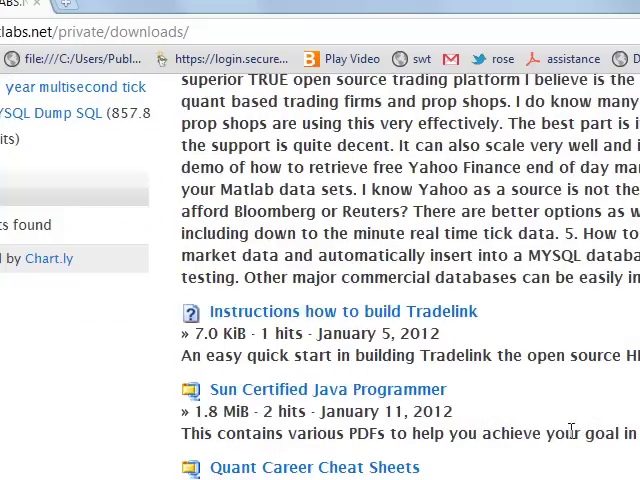
mouse_move(347, 397)
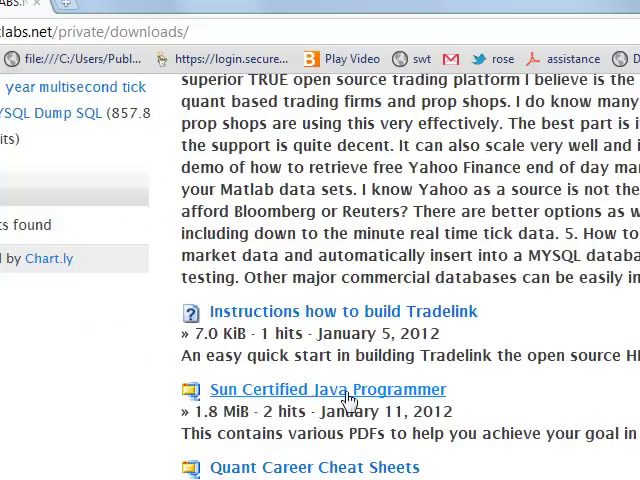
mouse_move(393, 400)
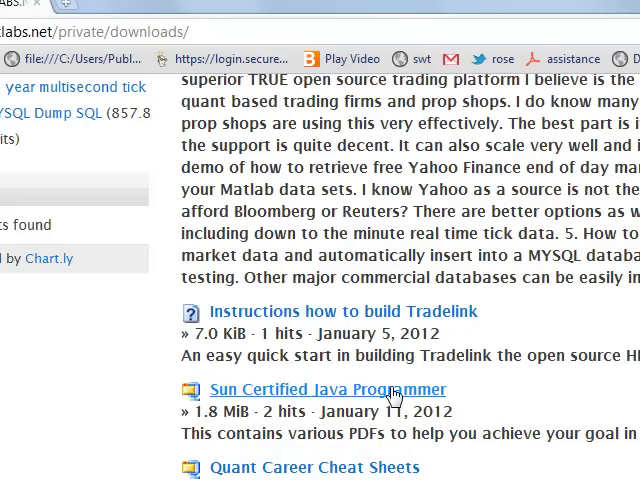
left_click(313, 389)
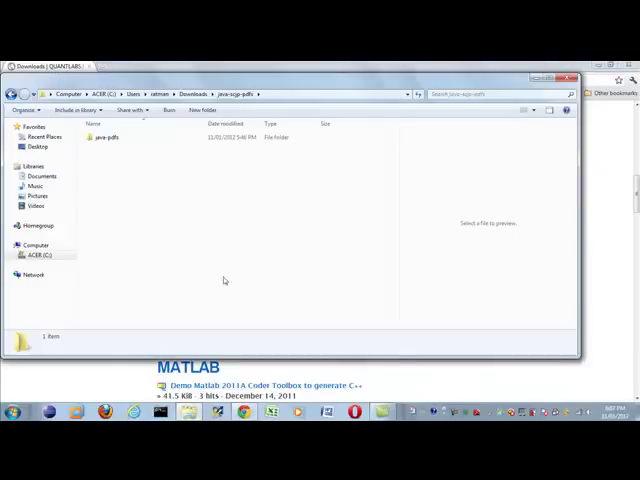
- Open the java-pdfs subfolder to list the cover, intro, Java 5 and SCJP PDFs
double_click(105, 137)
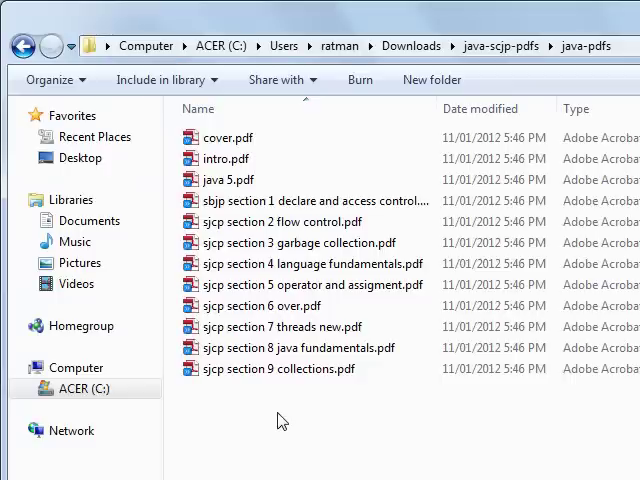
mouse_move(290, 284)
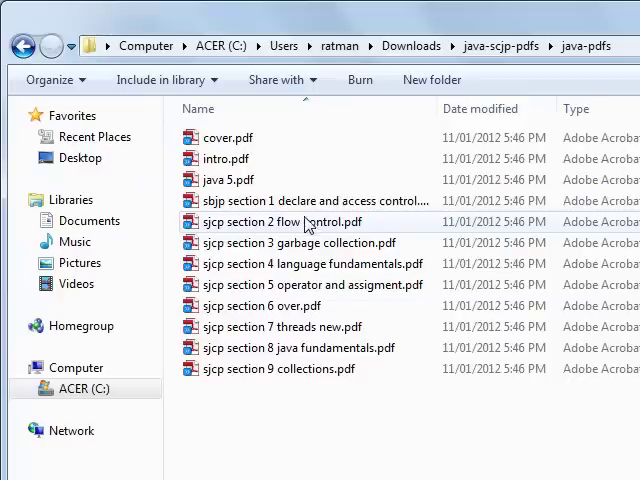
mouse_move(338, 285)
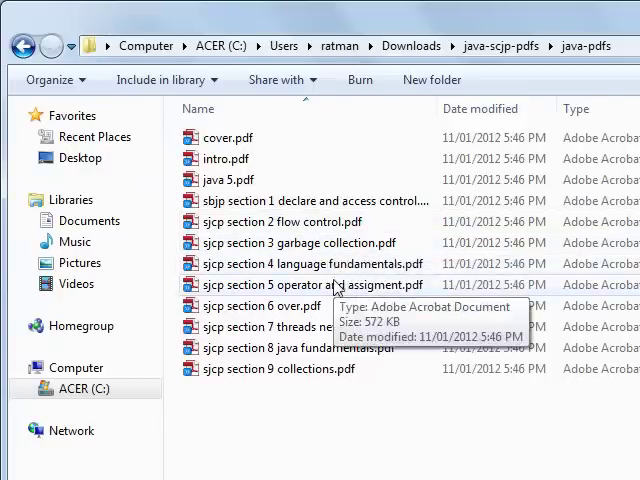
mouse_move(288, 289)
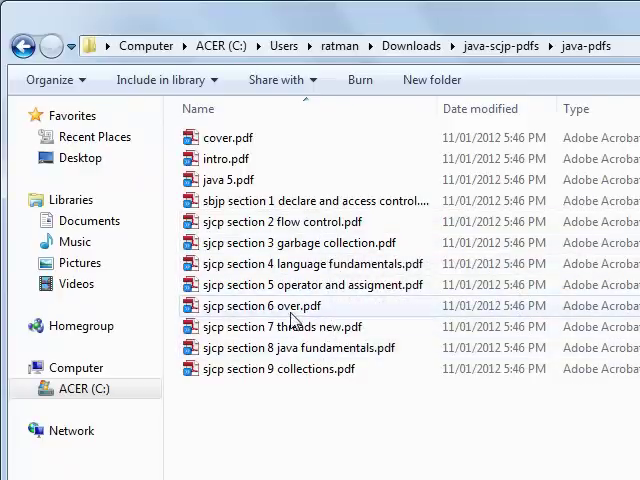
mouse_move(330, 370)
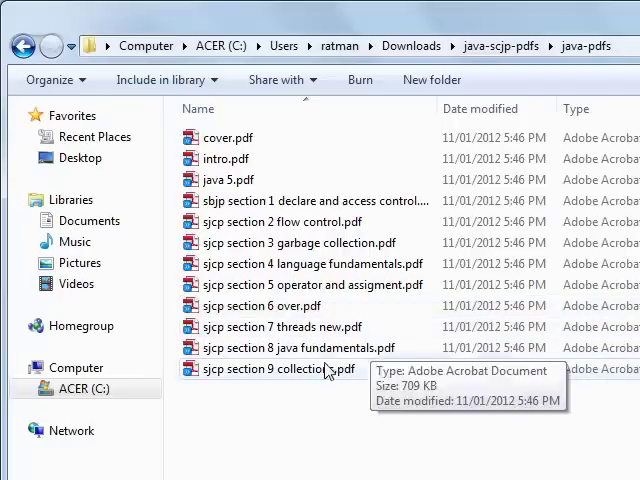
mouse_move(314, 347)
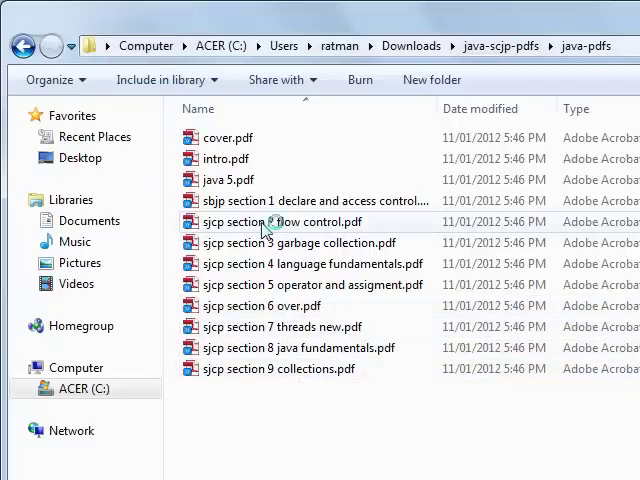
mouse_move(326, 412)
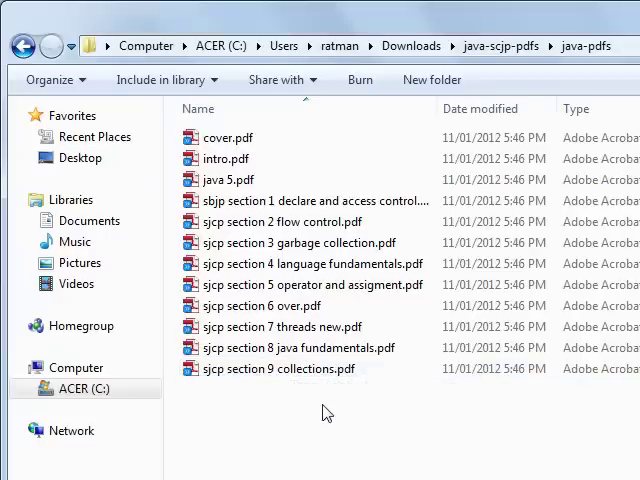